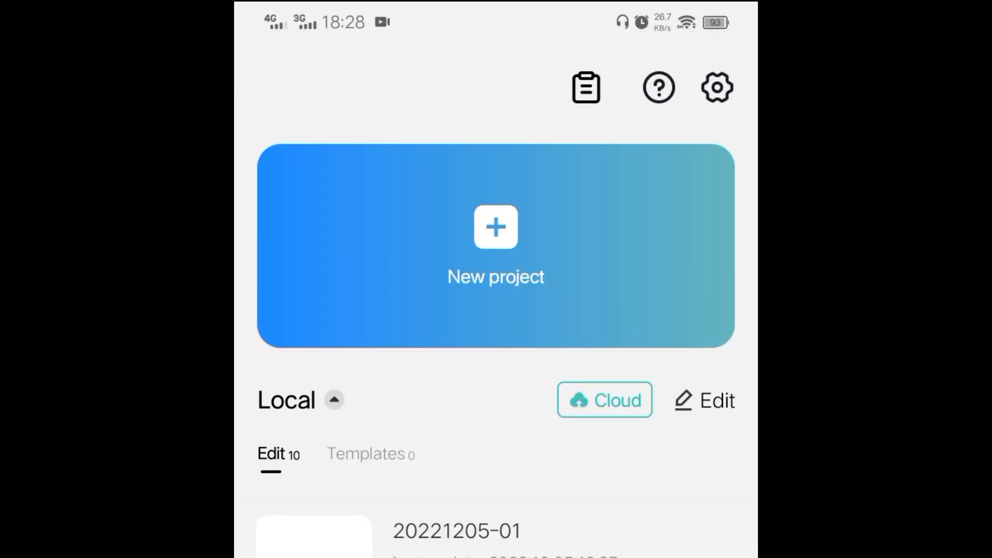
Step: Create a new project containing only a black background clip from the stock video library
{"action": "left_click", "coordinate": [495, 247]}
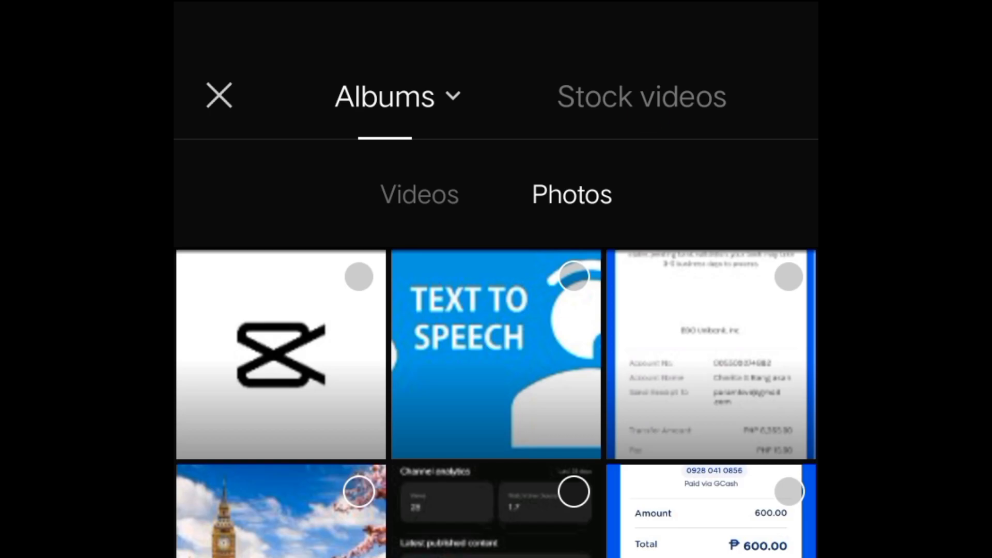
{"action": "left_click", "coordinate": [641, 96]}
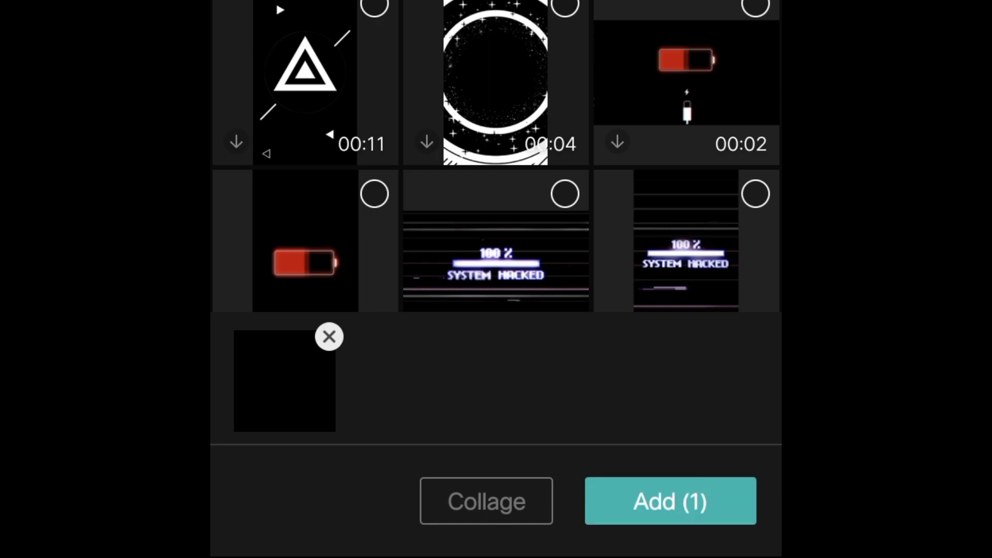
{"action": "left_click", "coordinate": [670, 500]}
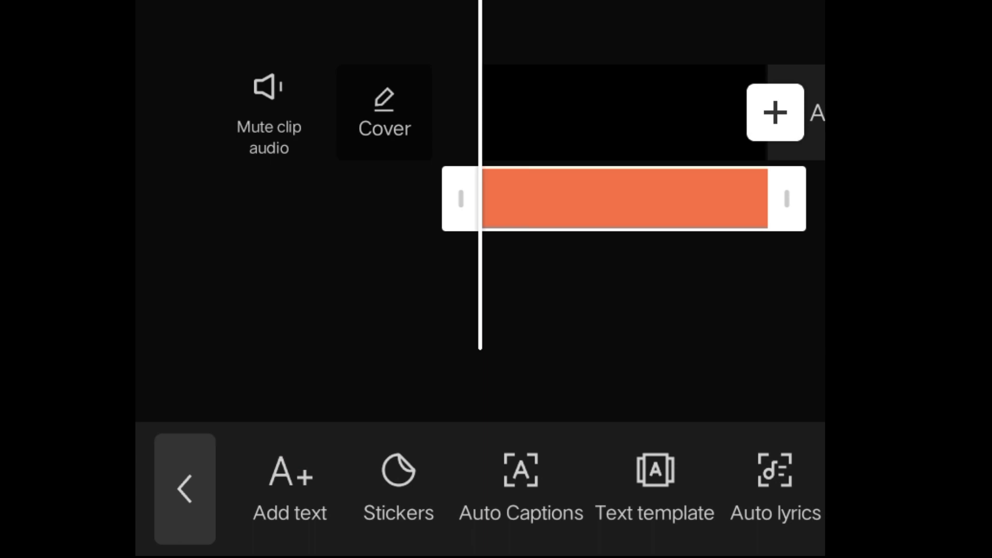
Step: Add the caption 'This text is a sample text' and voice it with Adorable Girl text-to-speech
{"action": "left_click", "coordinate": [289, 487]}
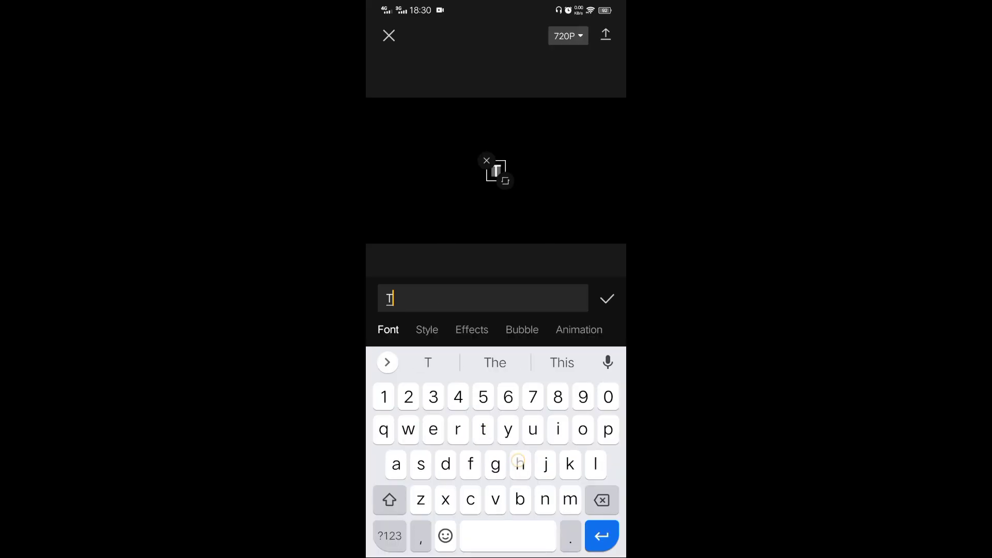
{"action": "left_click", "coordinate": [606, 299]}
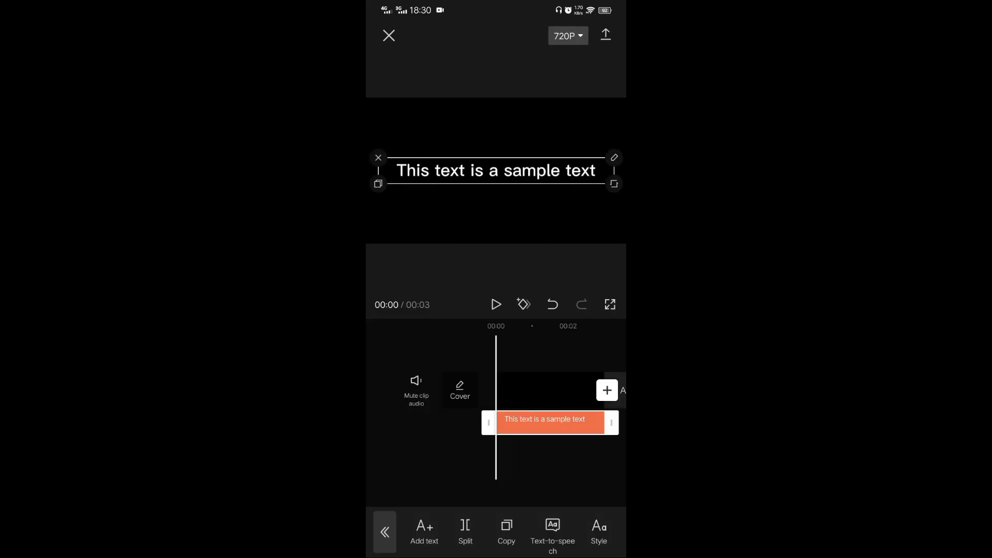
{"action": "left_click", "coordinate": [552, 531]}
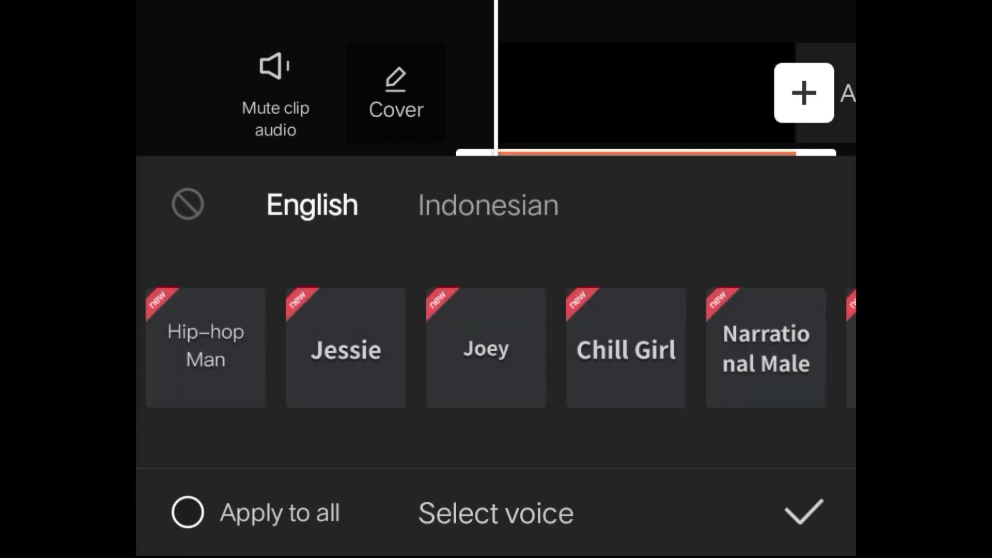
{"action": "scroll", "scroll_direction": "left", "scroll_amount": 3}
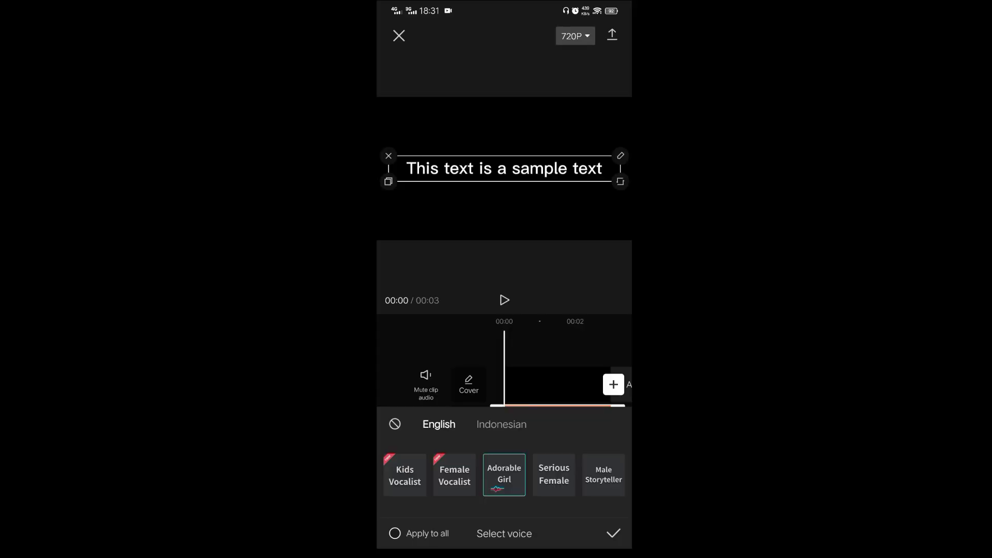
{"action": "left_click", "coordinate": [612, 533]}
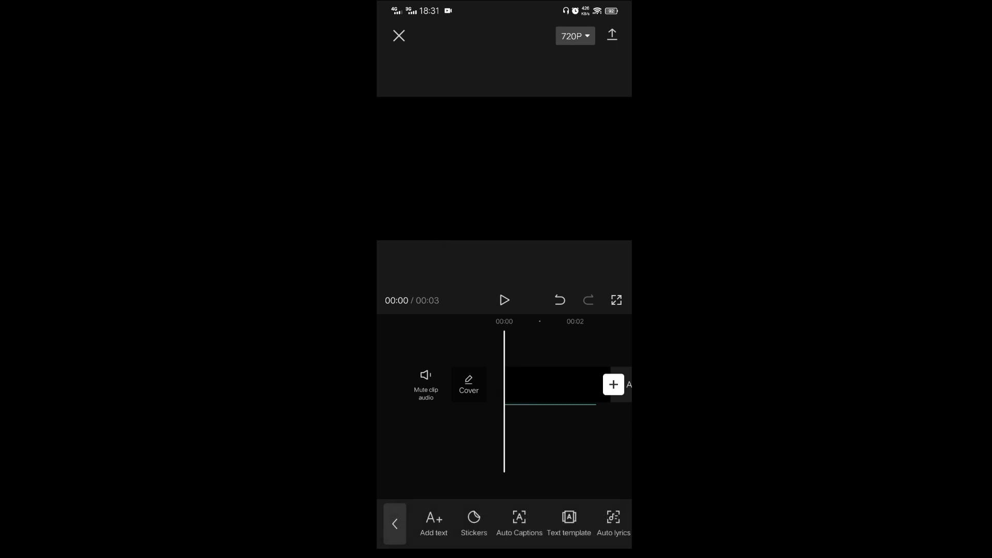
Step: Play the project from the start to hear the generated voiceover over the black clip
{"action": "left_click", "coordinate": [505, 300]}
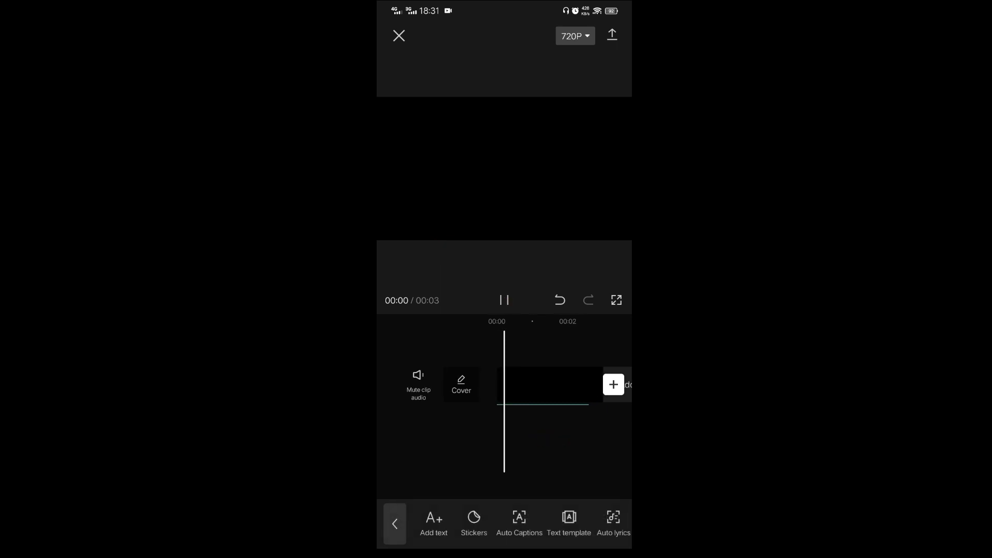